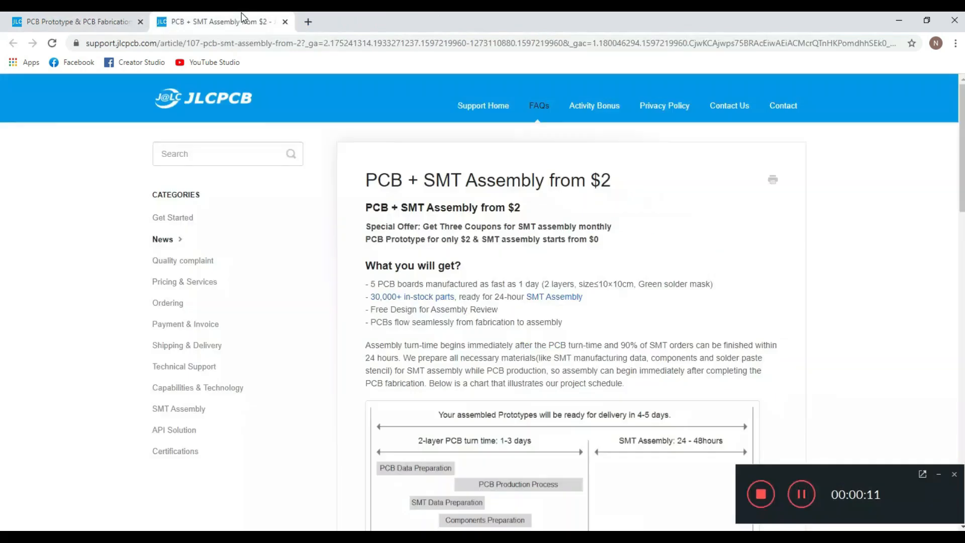
{"action": "mouse_move", "coordinate": [567, 207]}
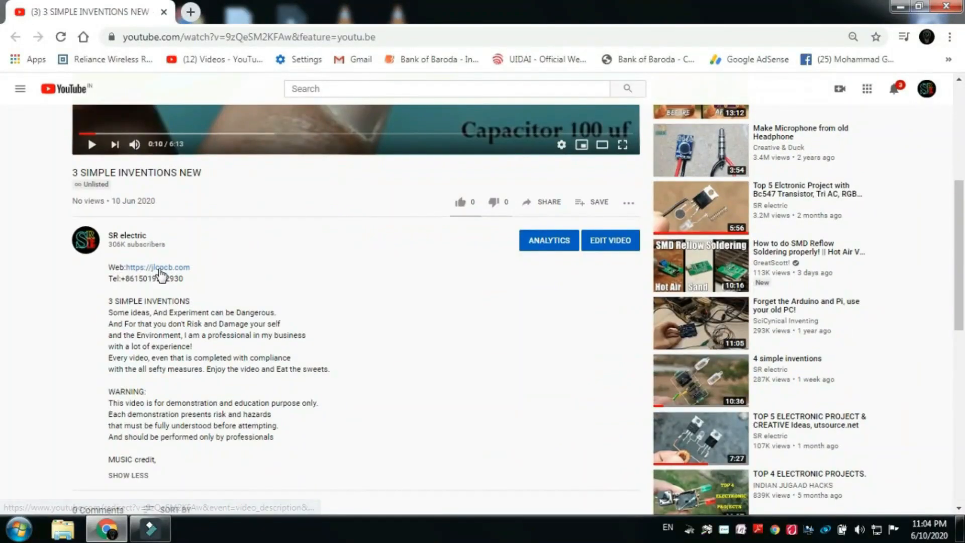
Open the JLCPCB website from the jlcpcb.com link in the video description
{"action": "left_click", "coordinate": [157, 267]}
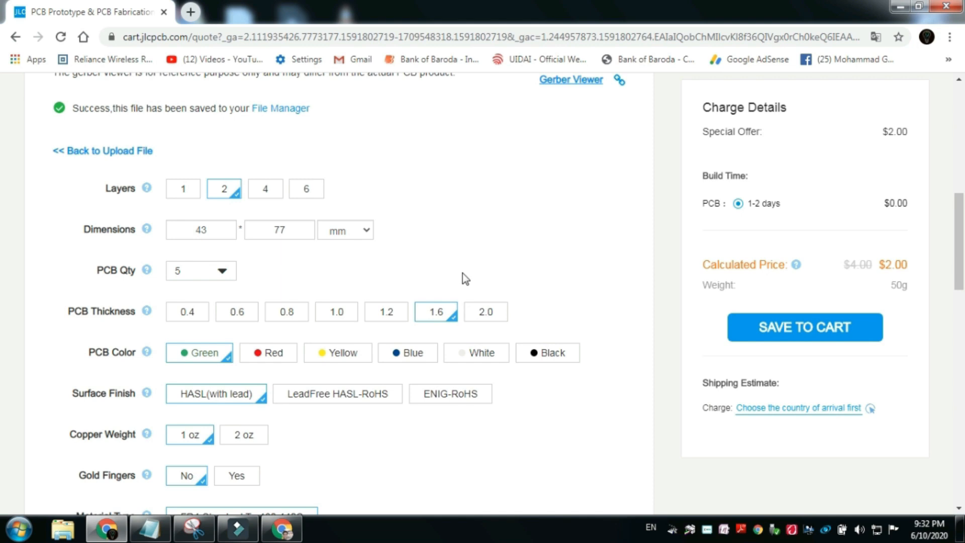
Save the 2-layer, 5-board, $2.00 PCB order to the shopping cart
{"action": "left_click", "coordinate": [804, 327]}
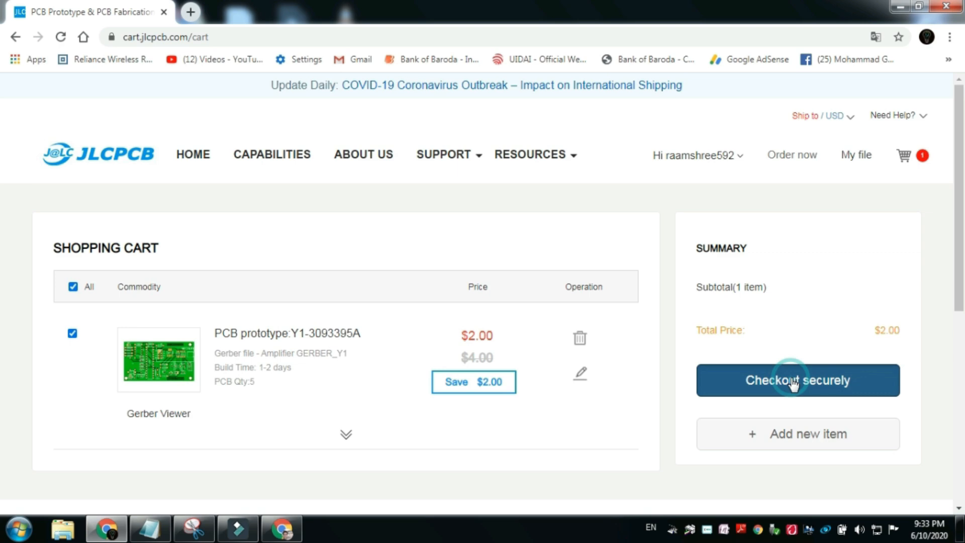